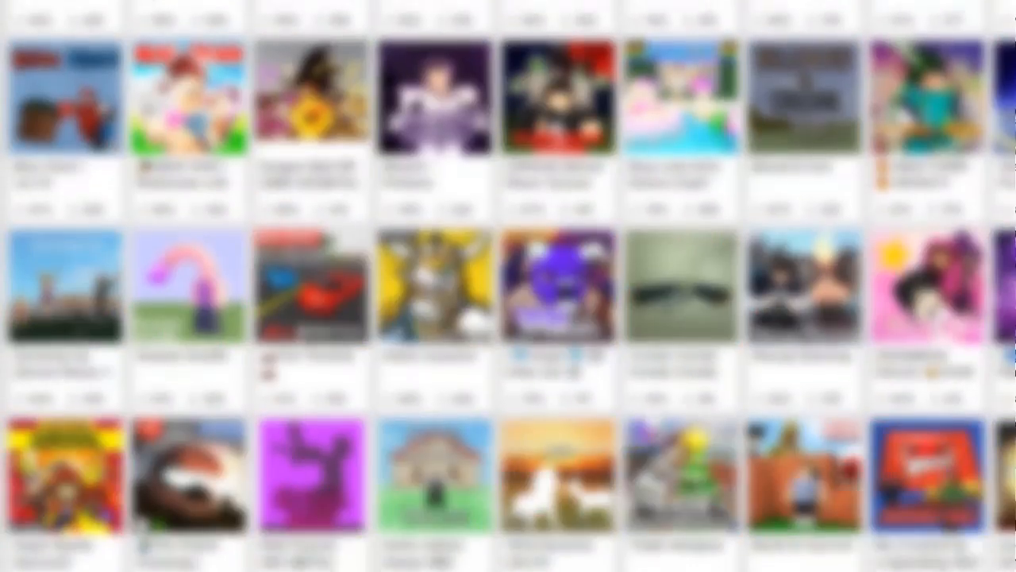
Step: Scroll down My Creations until Showcase, Youtube Series and Youtube Series Testing games appear
scroll(down, 3)
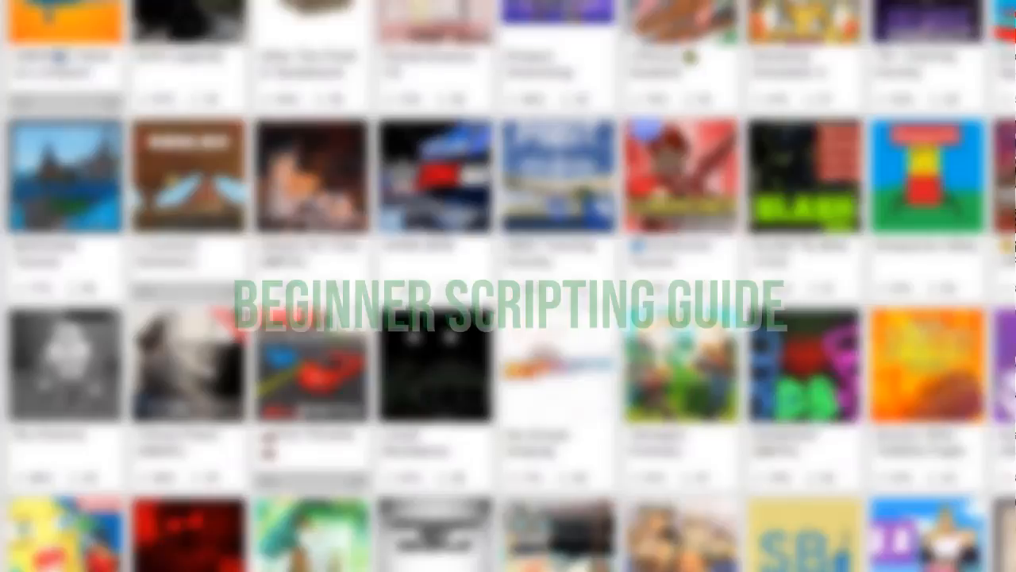
scroll(down, 3)
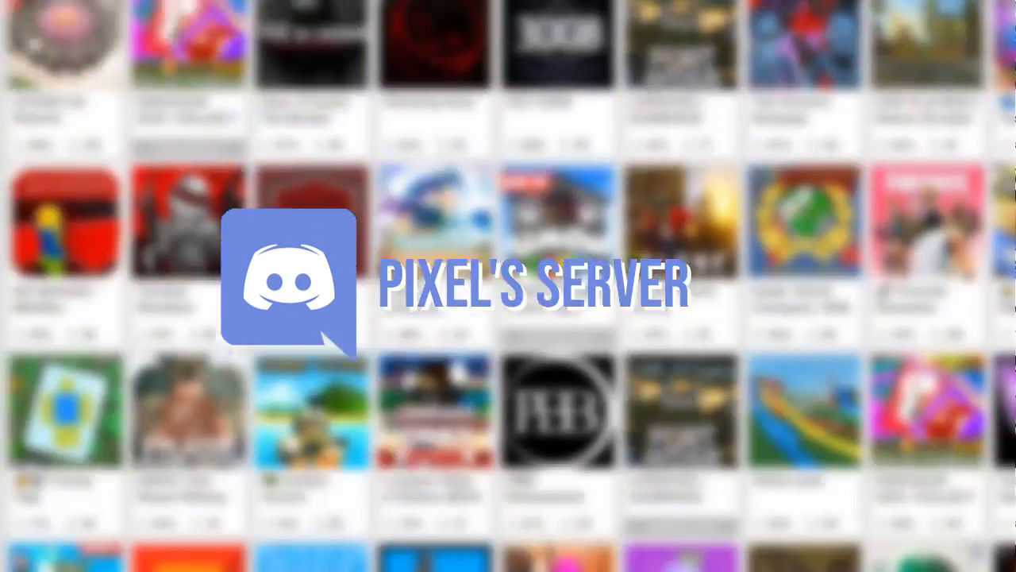
scroll(down, 3)
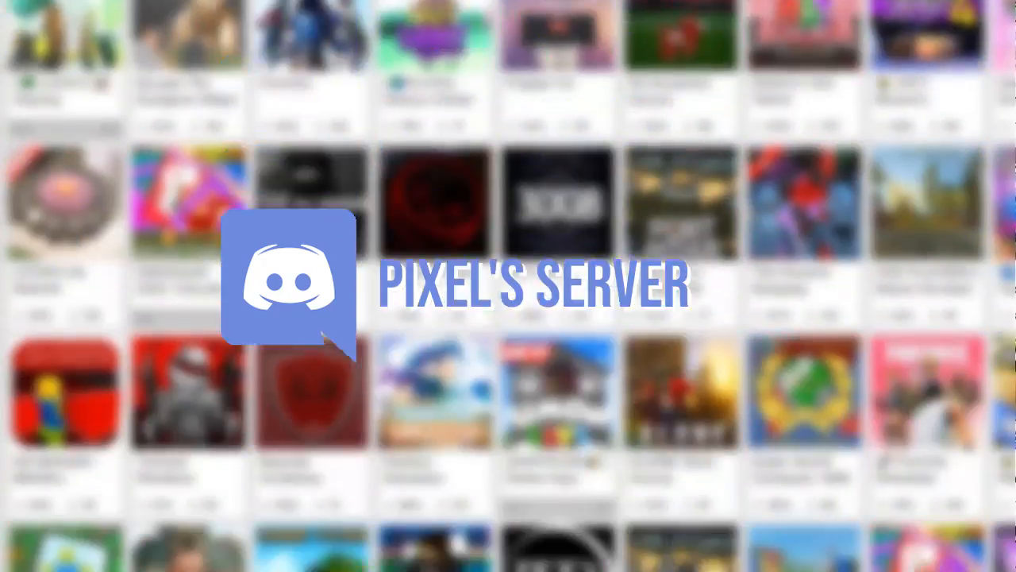
scroll(down, 3)
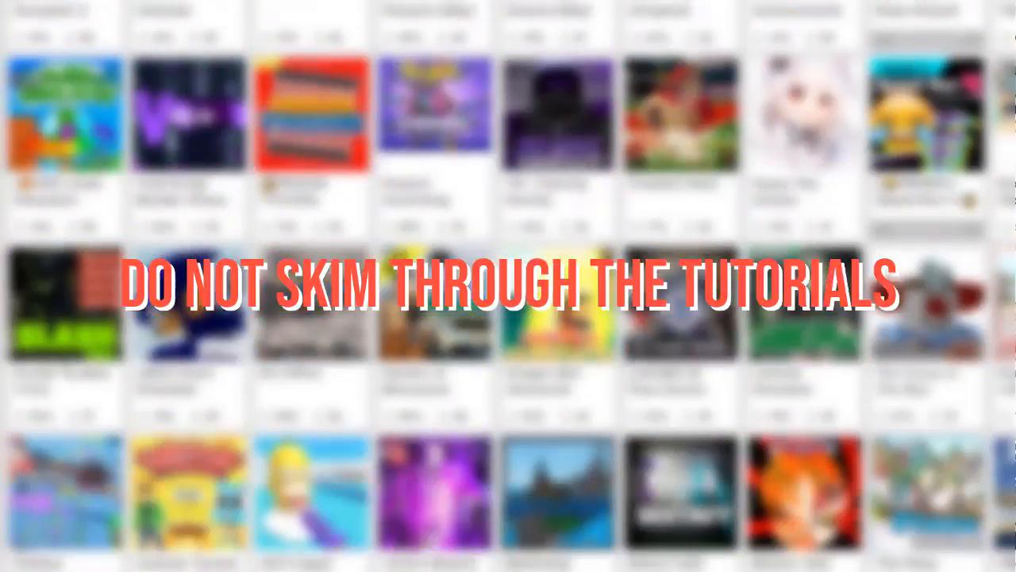
scroll(down, 3)
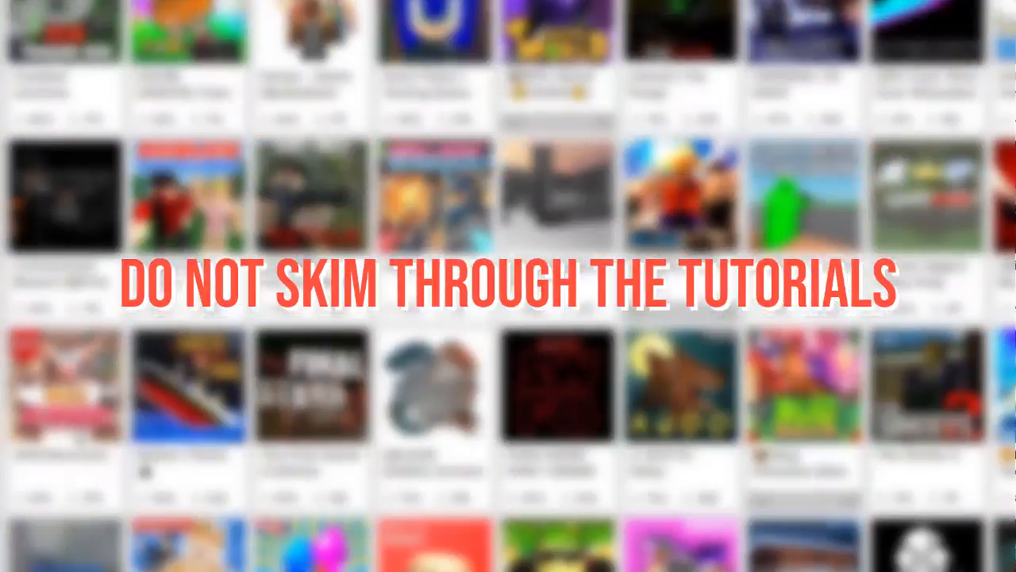
scroll(down, 3)
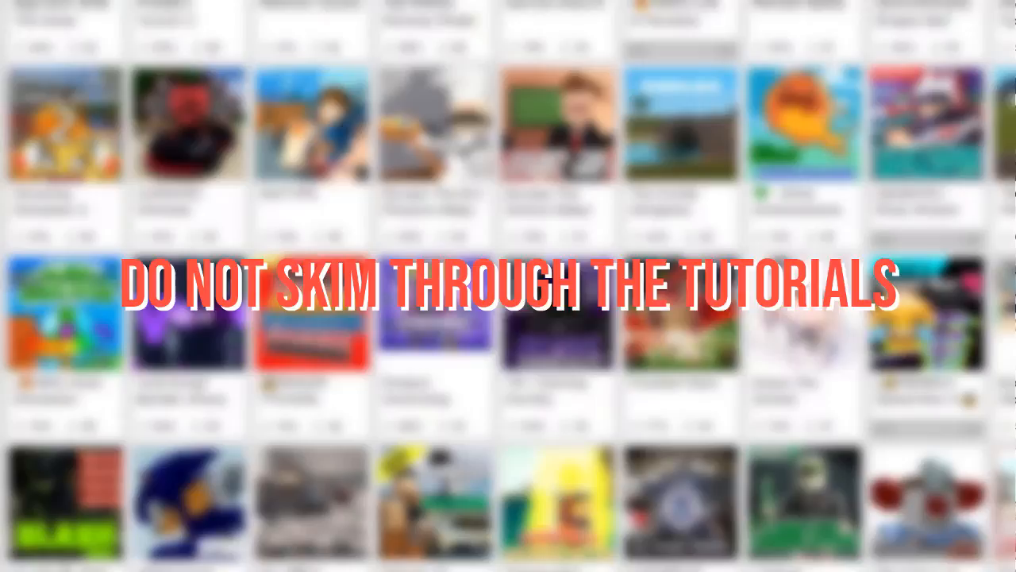
scroll(down, 3)
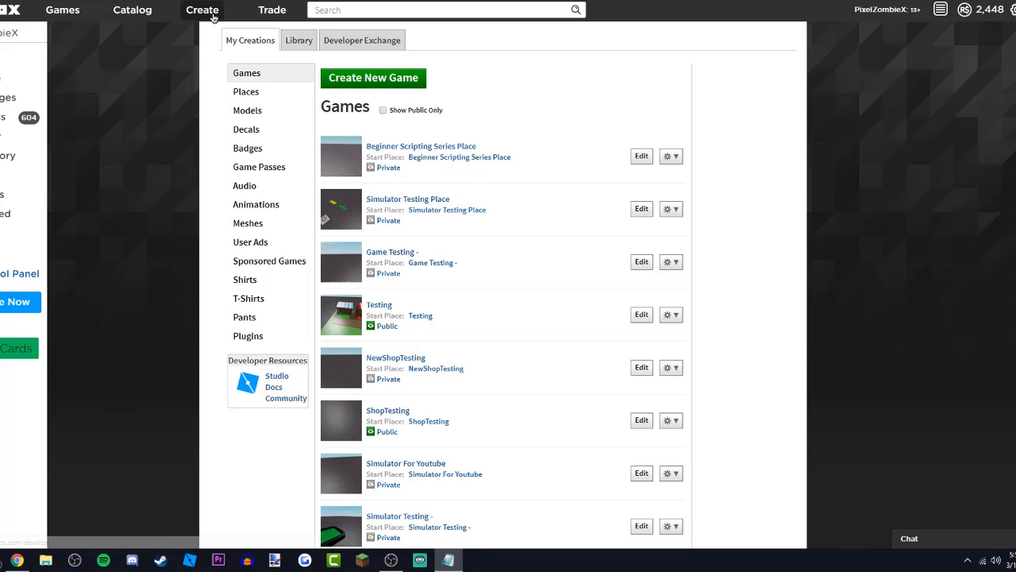
scroll(down, 3)
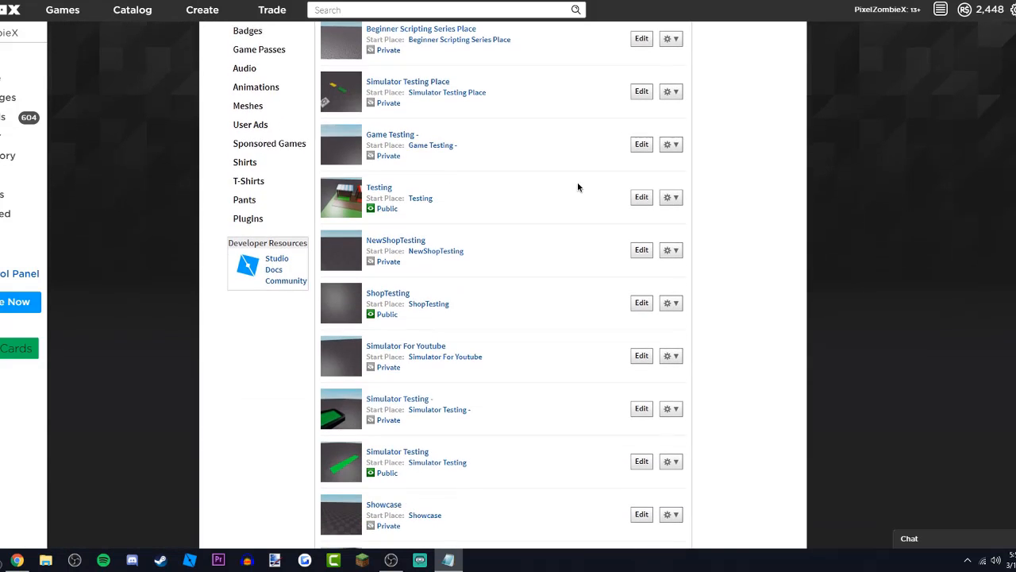
scroll(down, 3)
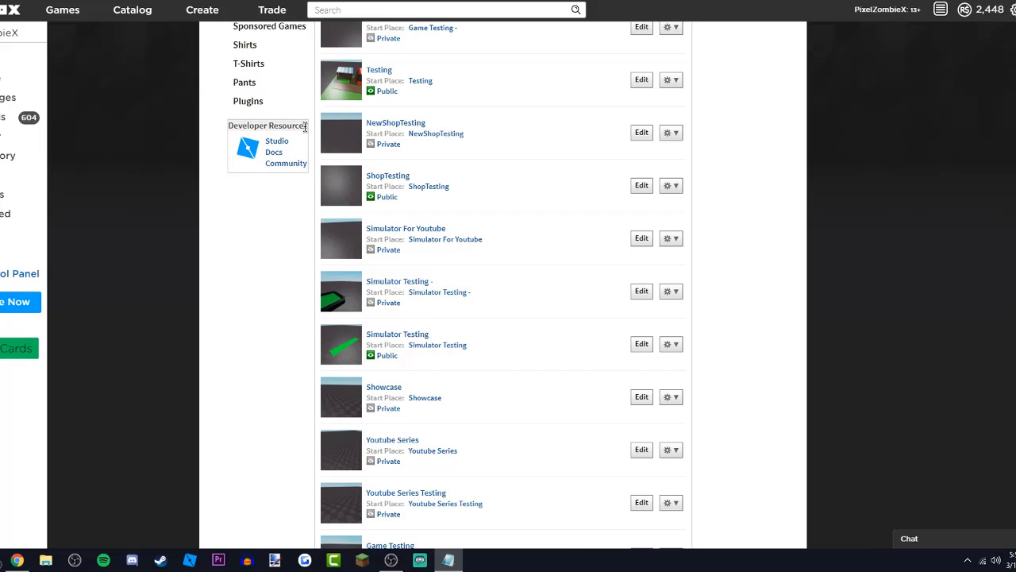
click(278, 140)
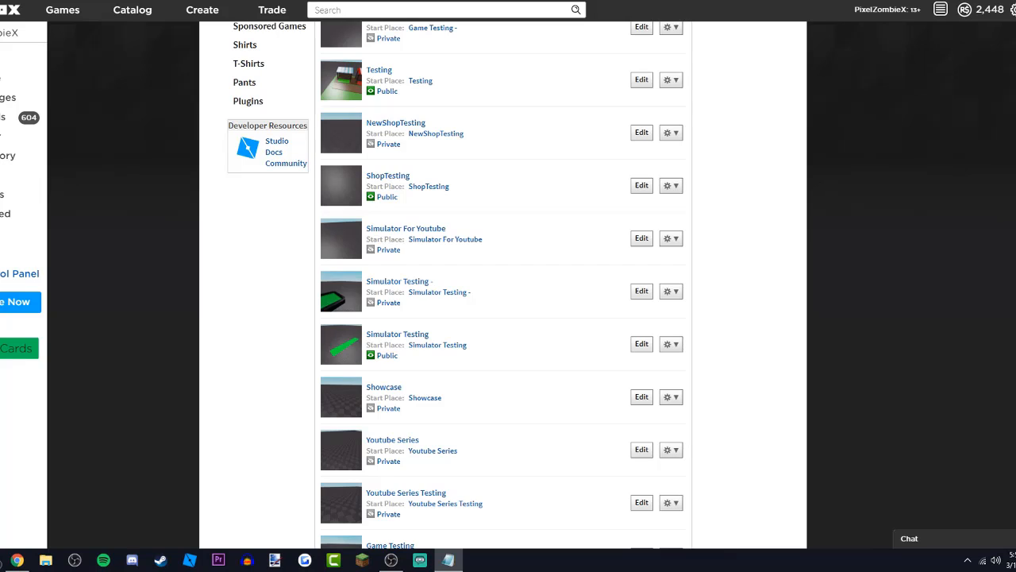
mouse_move(86, 363)
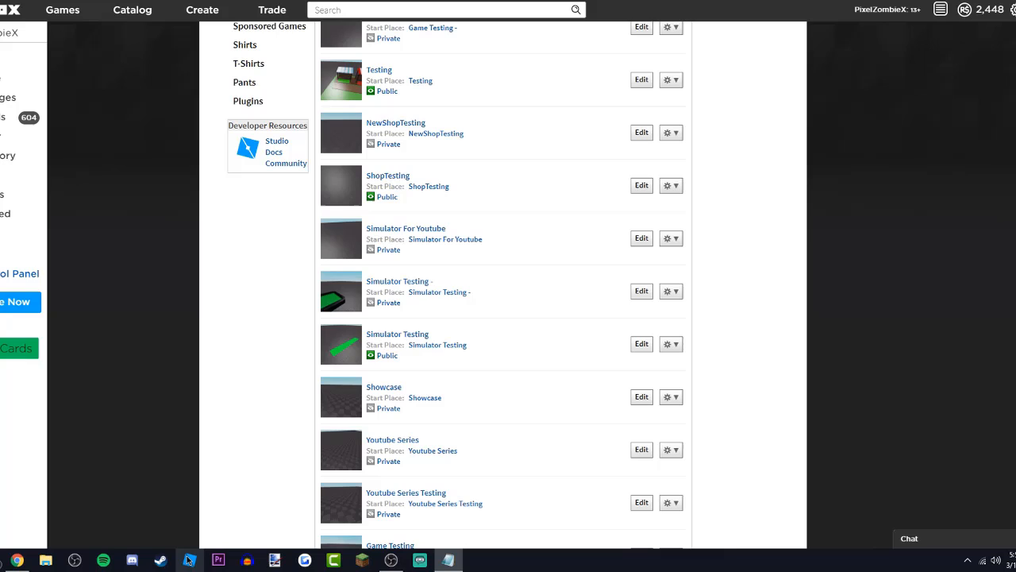
Step: Launch Roblox Studio from its taskbar icon to reach the New templates page
right_click(187, 560)
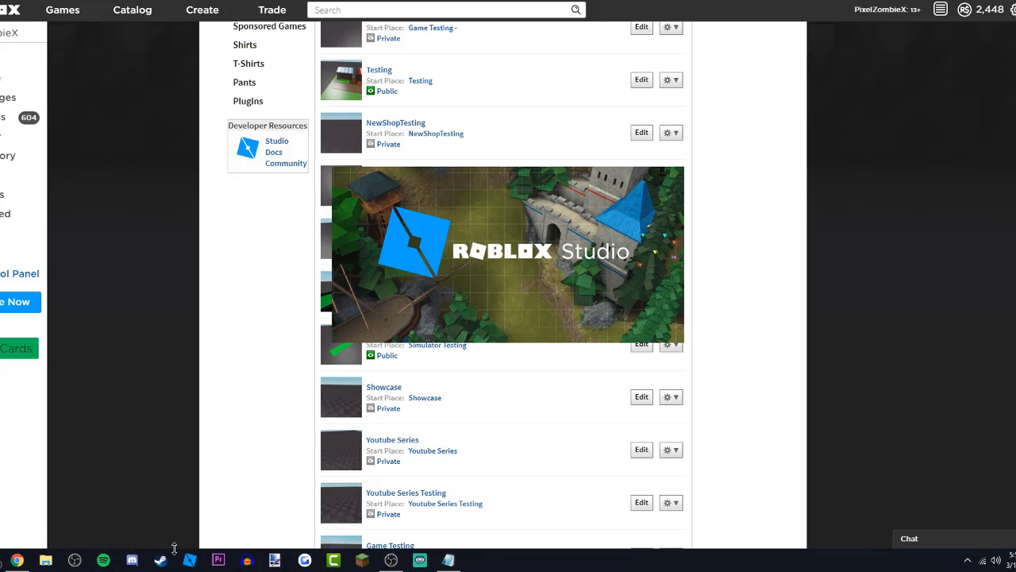
right_click(162, 559)
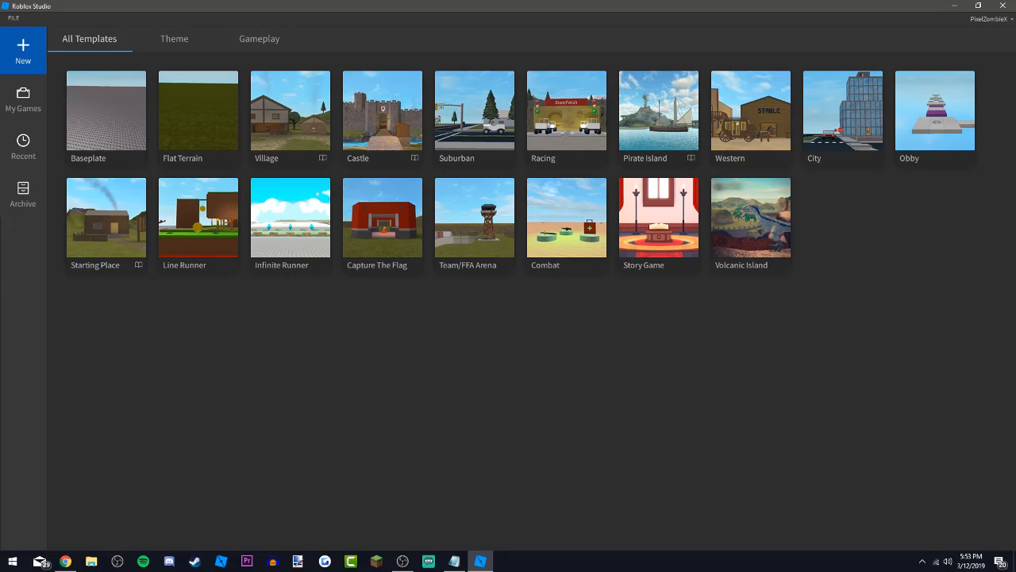
mouse_move(116, 107)
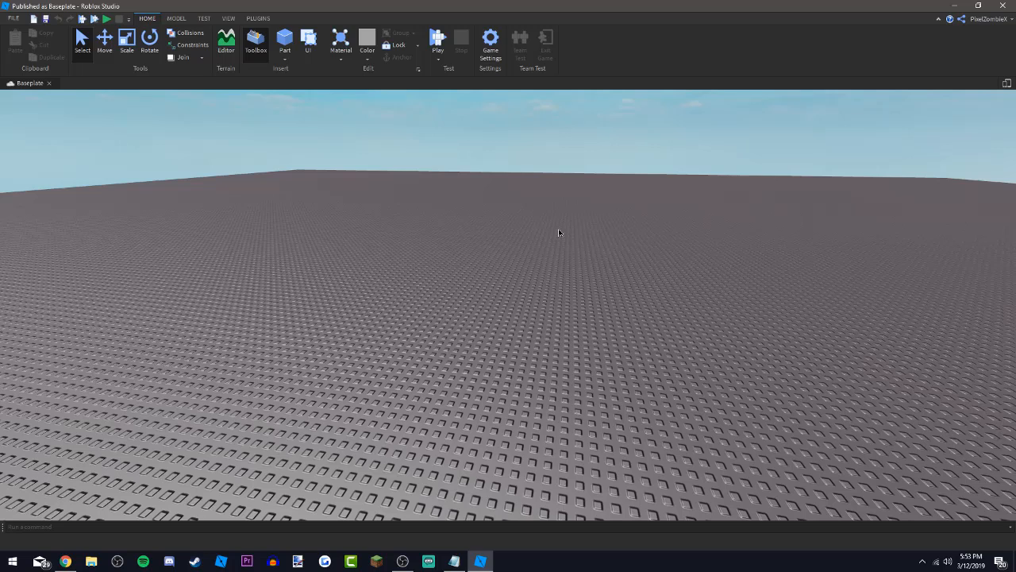
mouse_move(546, 230)
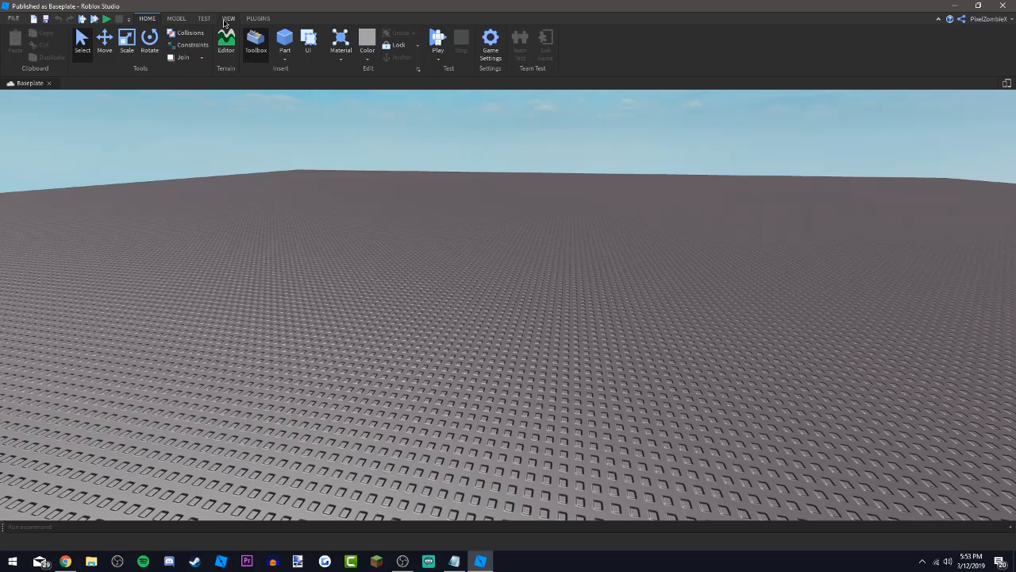
Step: Show Explorer and Properties panels and expand Workspace to list Camera, Terrain and Baseplate
click(228, 19)
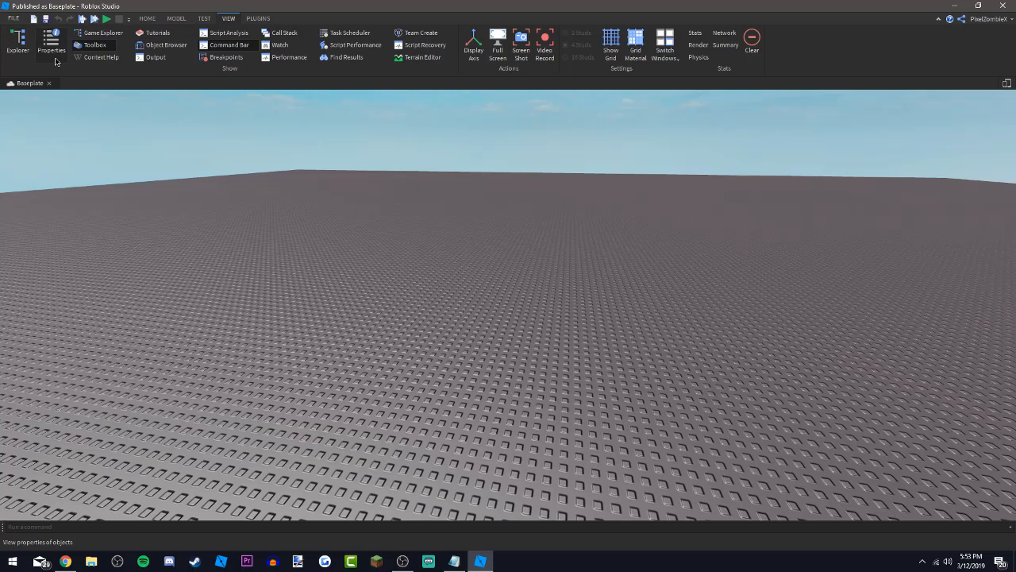
click(18, 40)
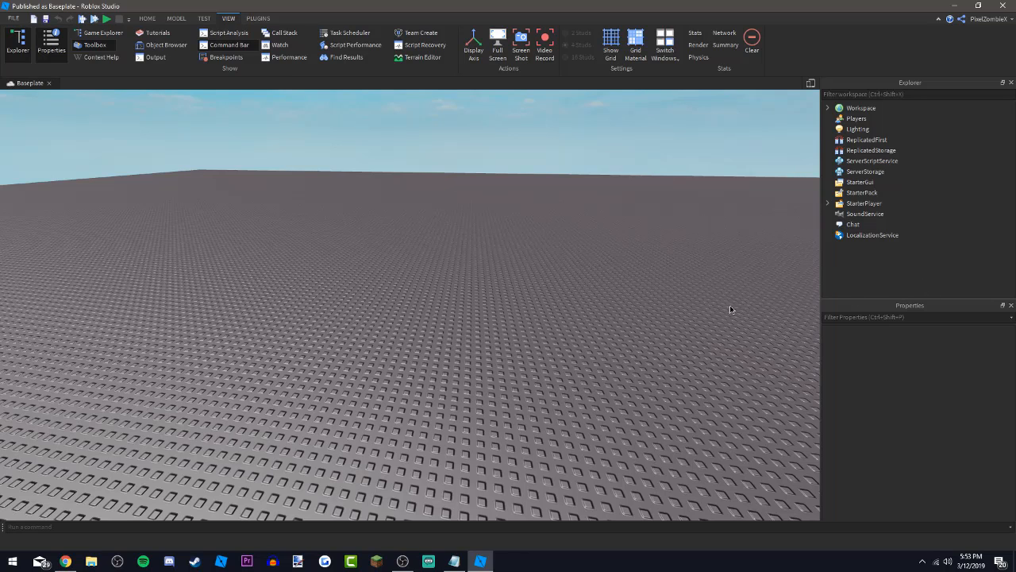
mouse_move(519, 227)
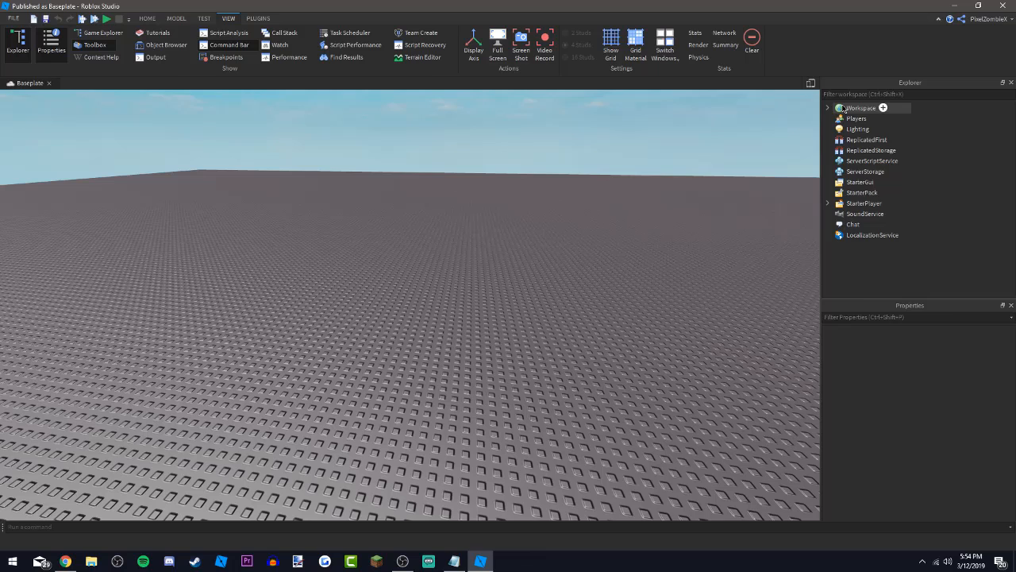
click(862, 107)
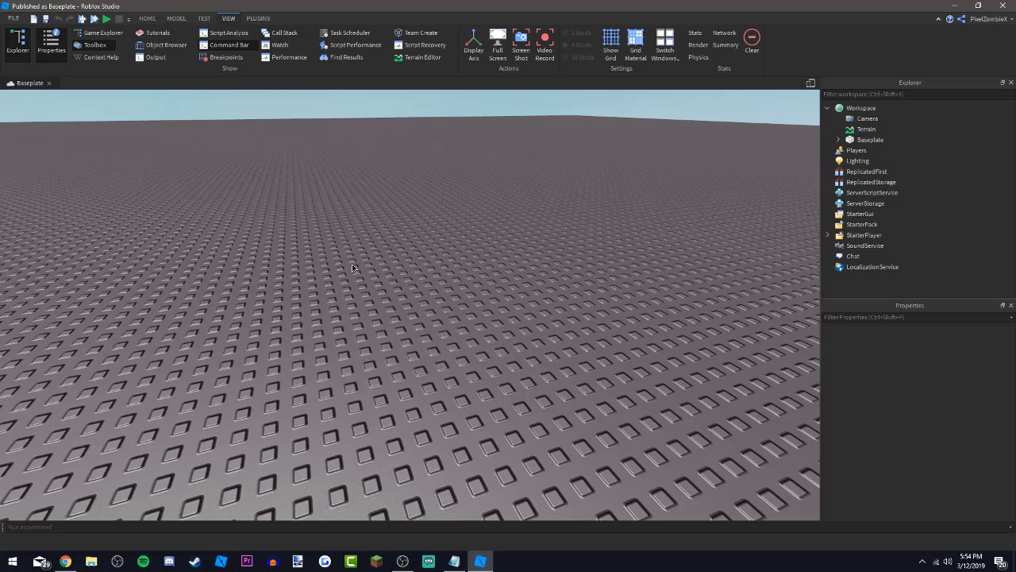
click(177, 18)
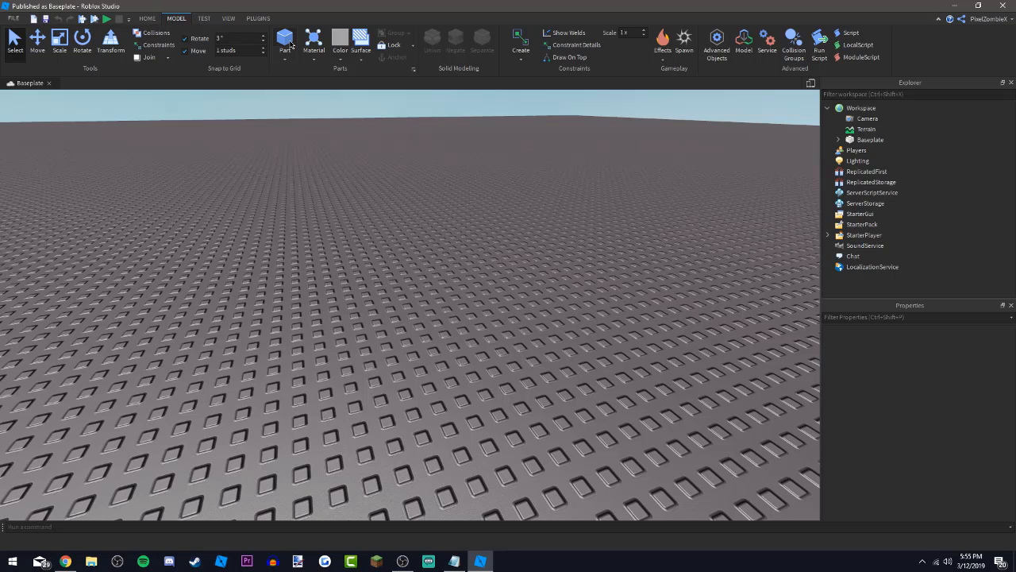
Step: Insert a grey block Part onto the baseplate from the Model tab
click(284, 40)
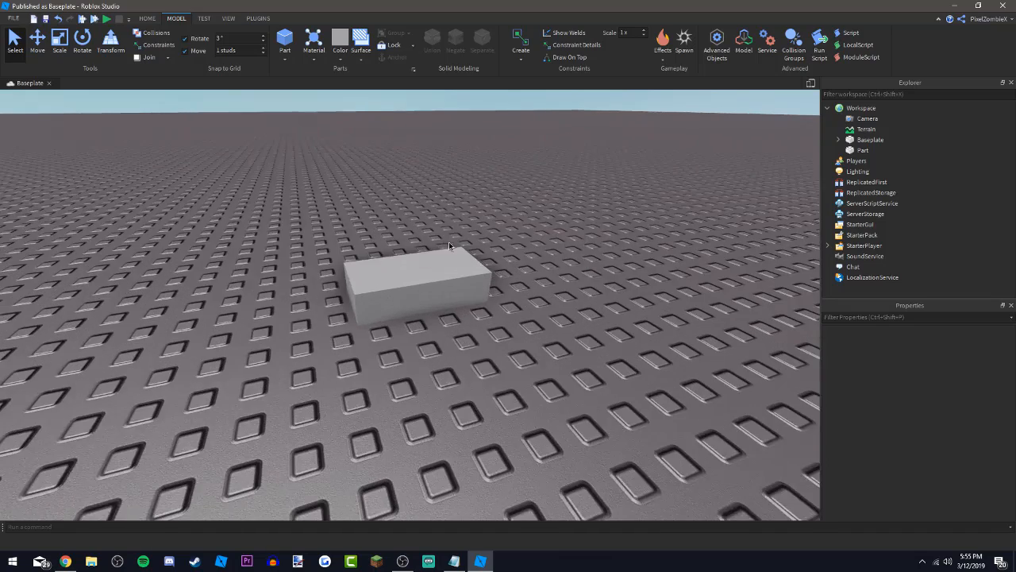
click(428, 293)
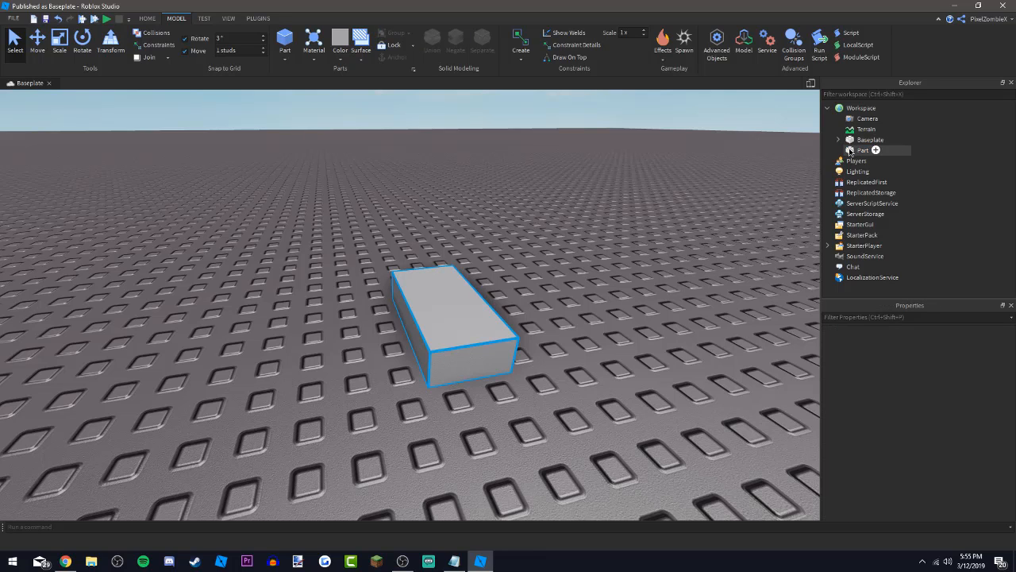
Step: Select the grey Part to display its Medium stone grey, Plastic properties
click(862, 150)
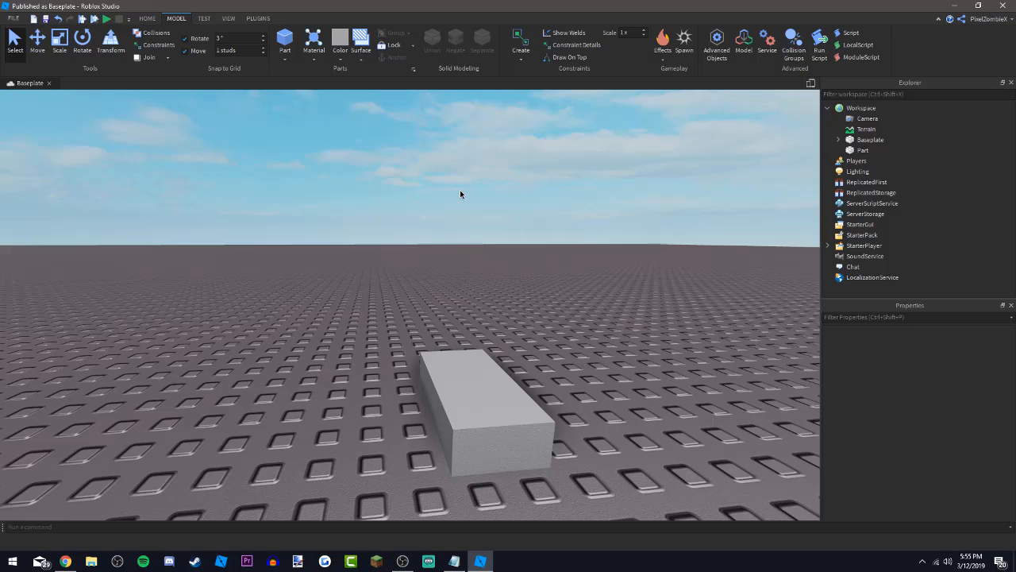
mouse_move(391, 192)
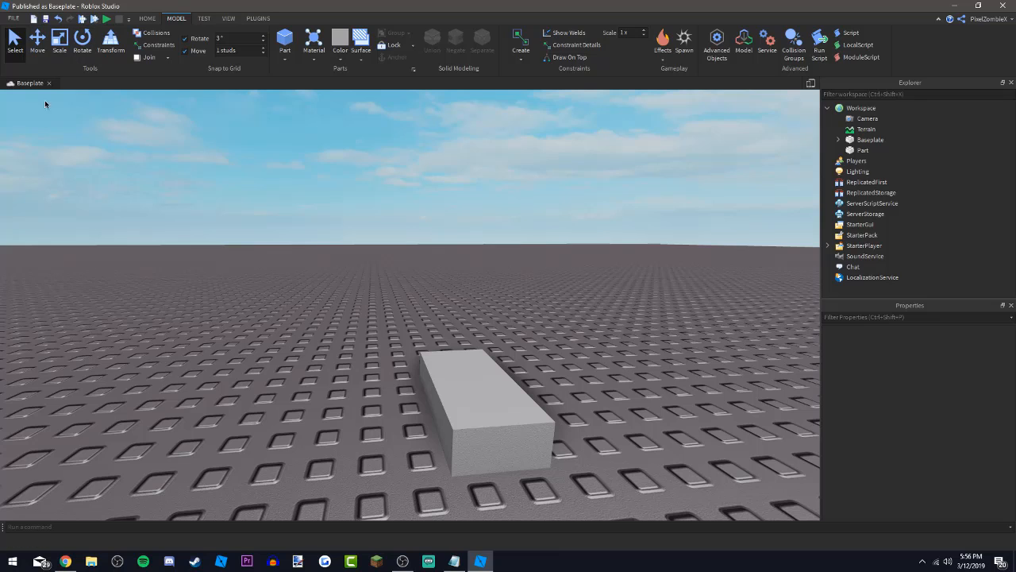
mouse_move(551, 401)
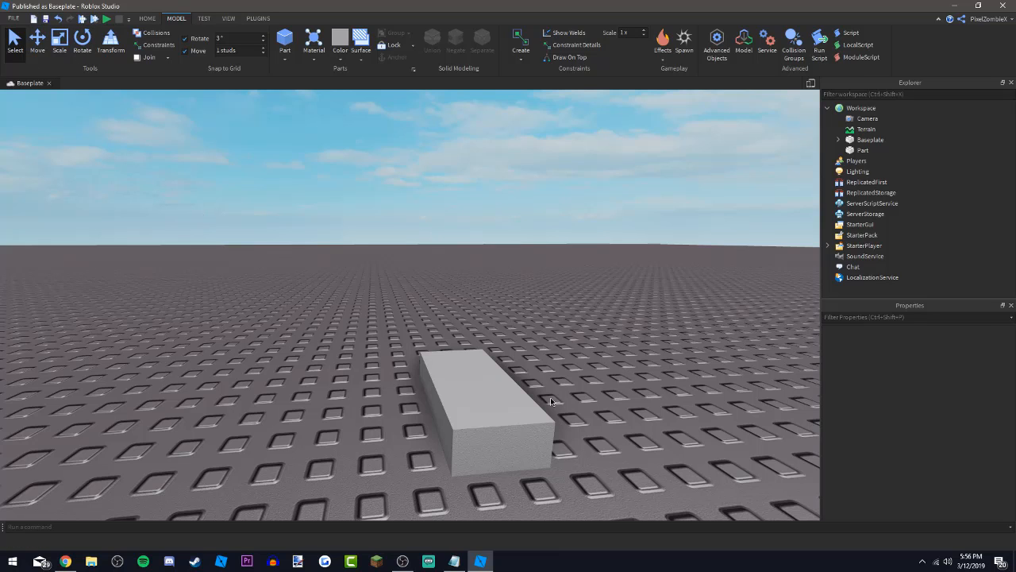
click(476, 413)
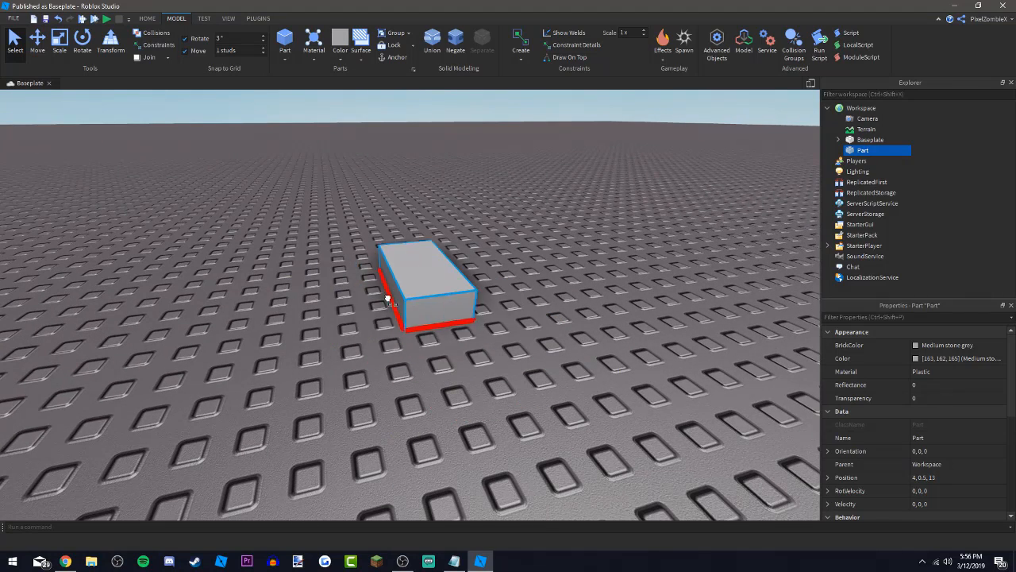
Step: Nudge the Part with the Move tool, then scale it into a cube
click(37, 40)
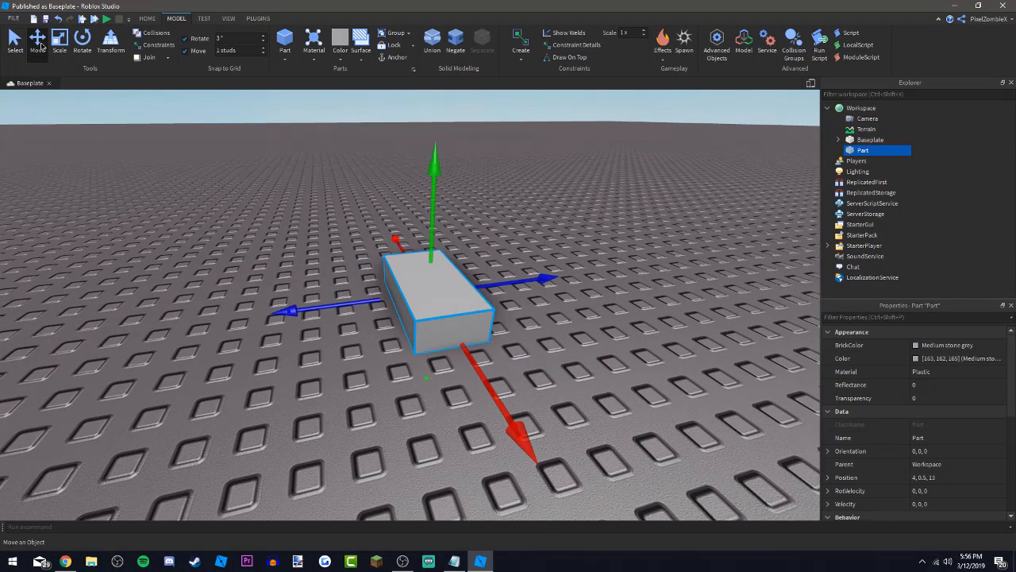
mouse_move(320, 307)
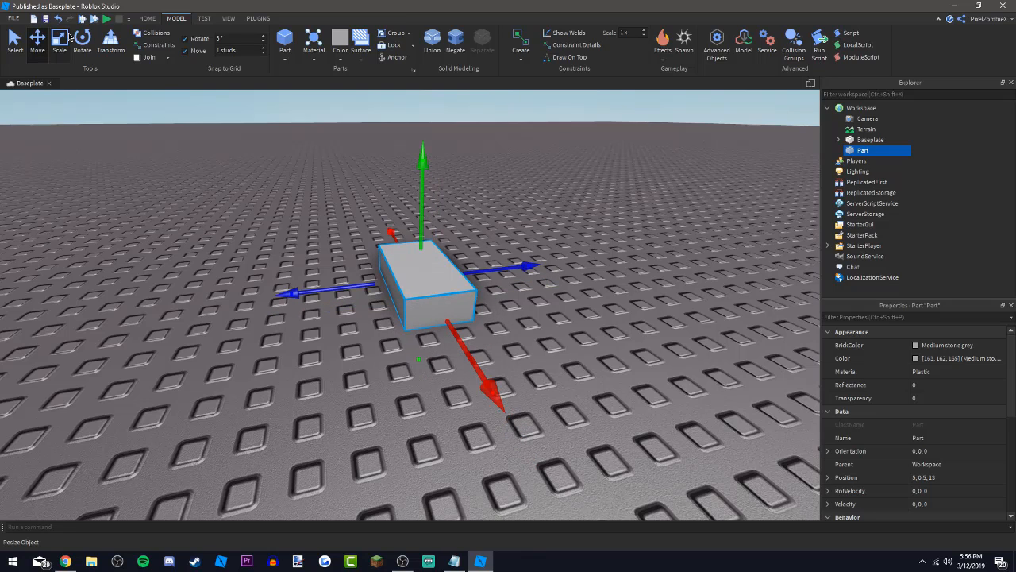
click(59, 40)
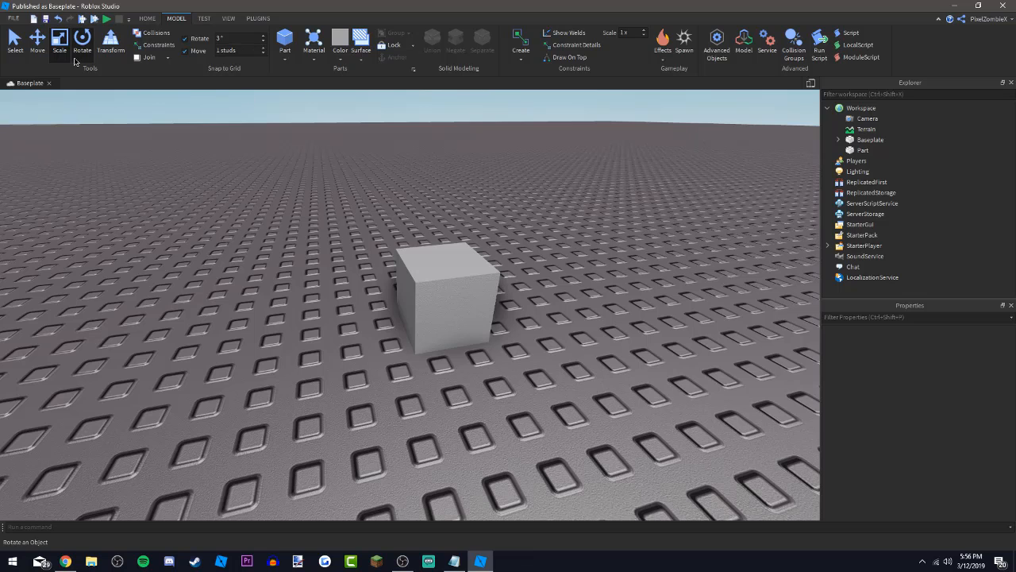
Step: Rotate the cube around its vertical axis and duplicate it into a second cube
click(444, 302)
text(100)
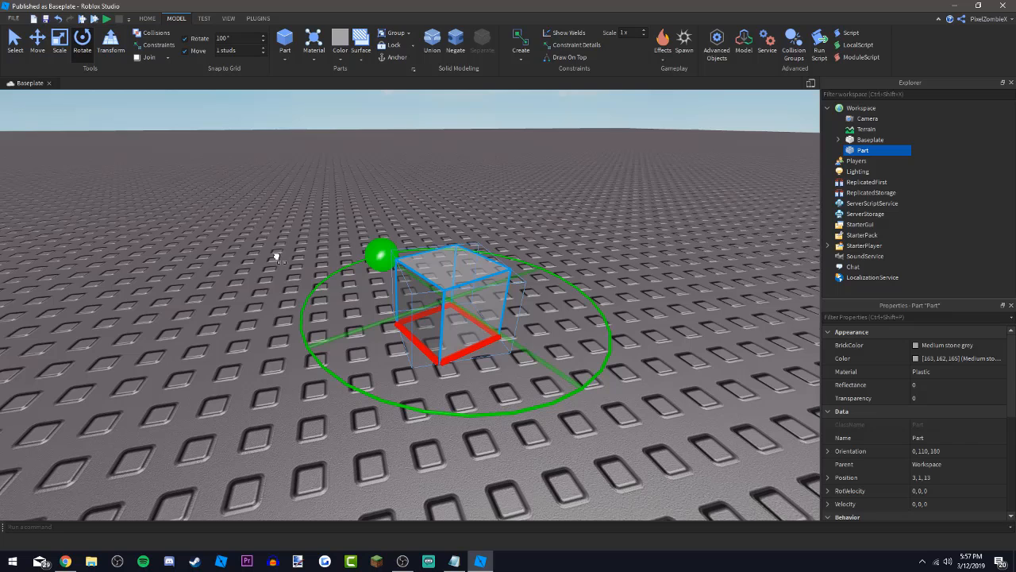
drag(382, 254, 611, 357)
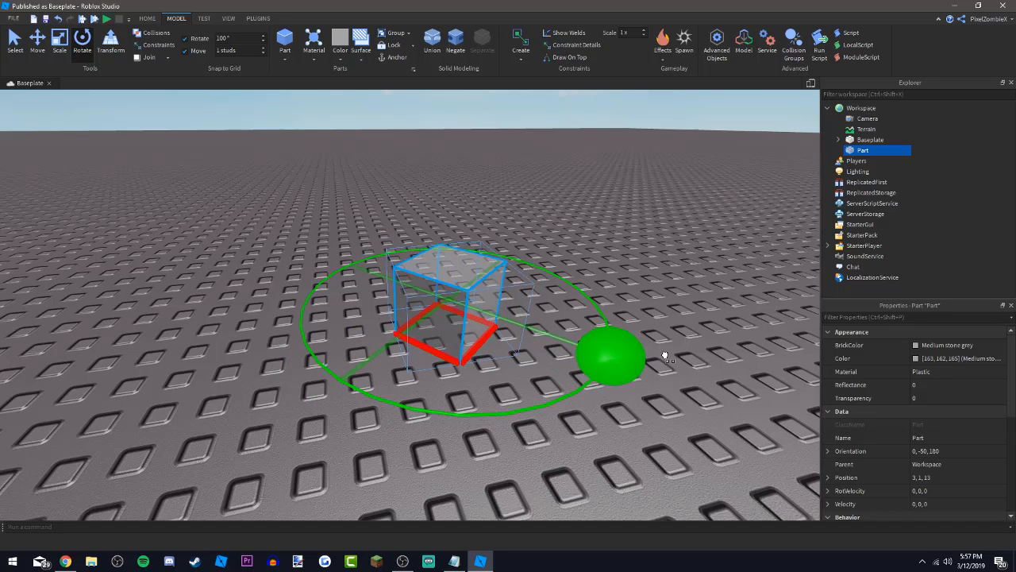
drag(612, 357, 302, 329)
text(15)
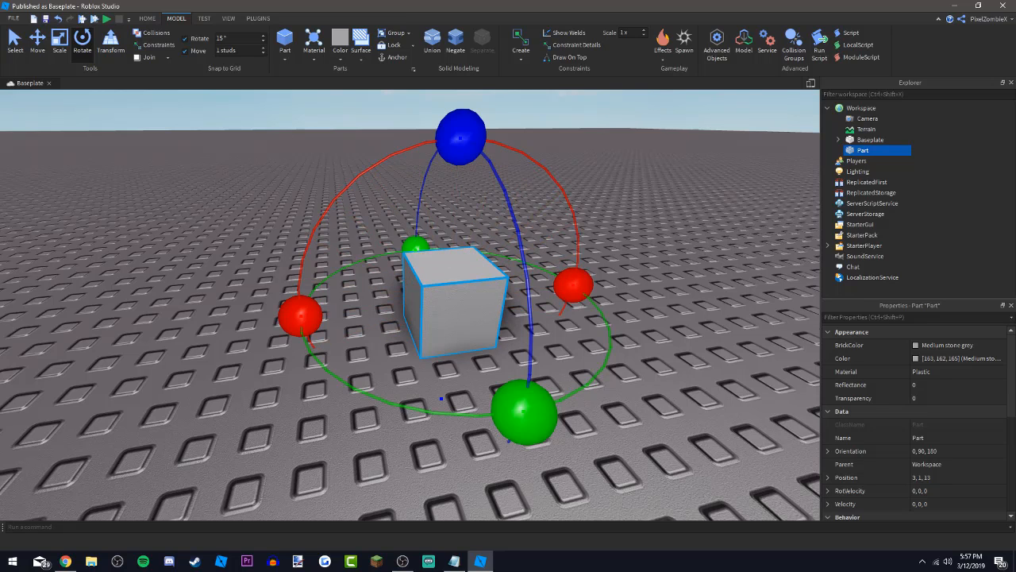
click(37, 40)
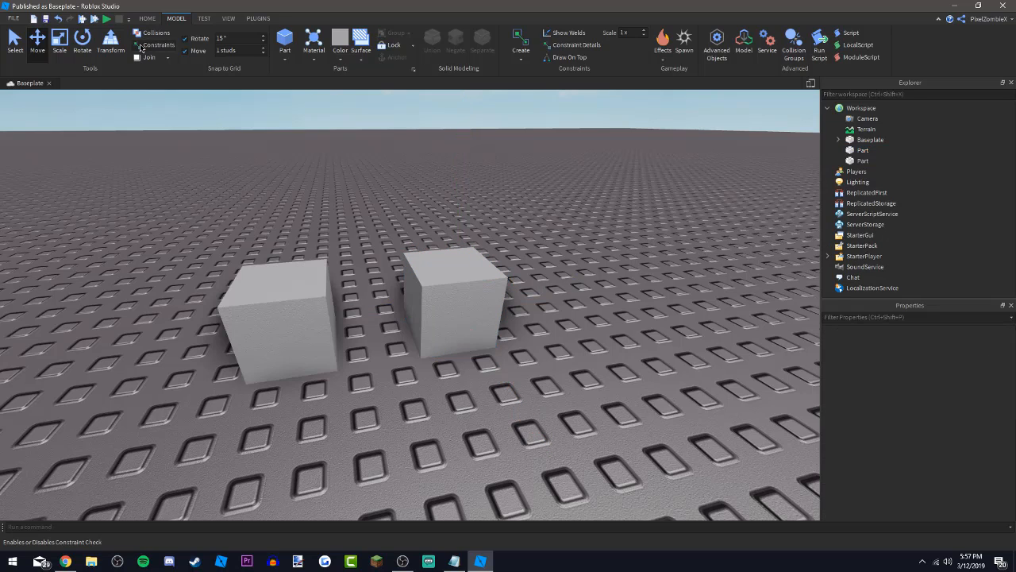
Step: Stretch one Part into a tall pillar and lay the other flat as a long block
click(138, 33)
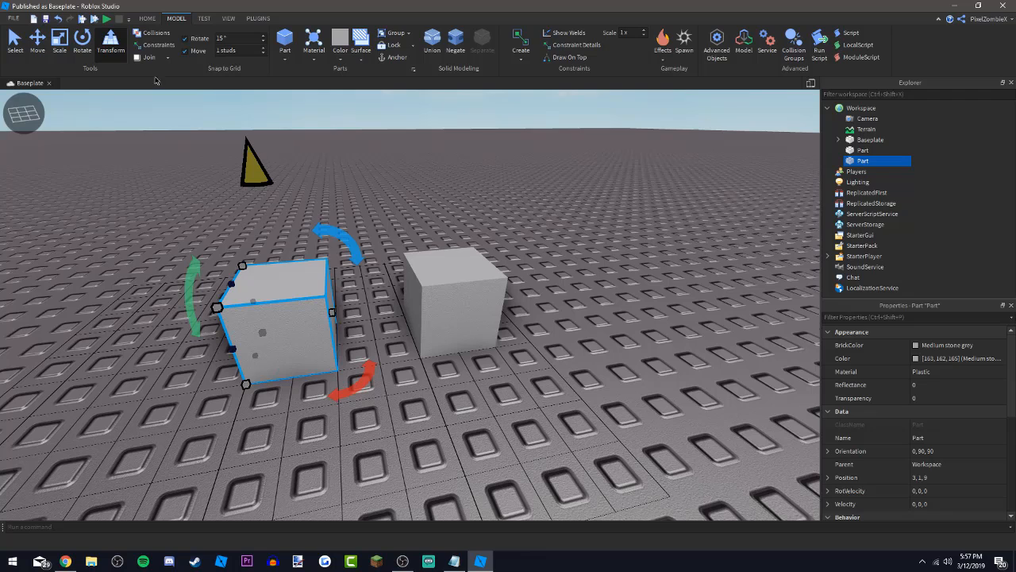
click(37, 39)
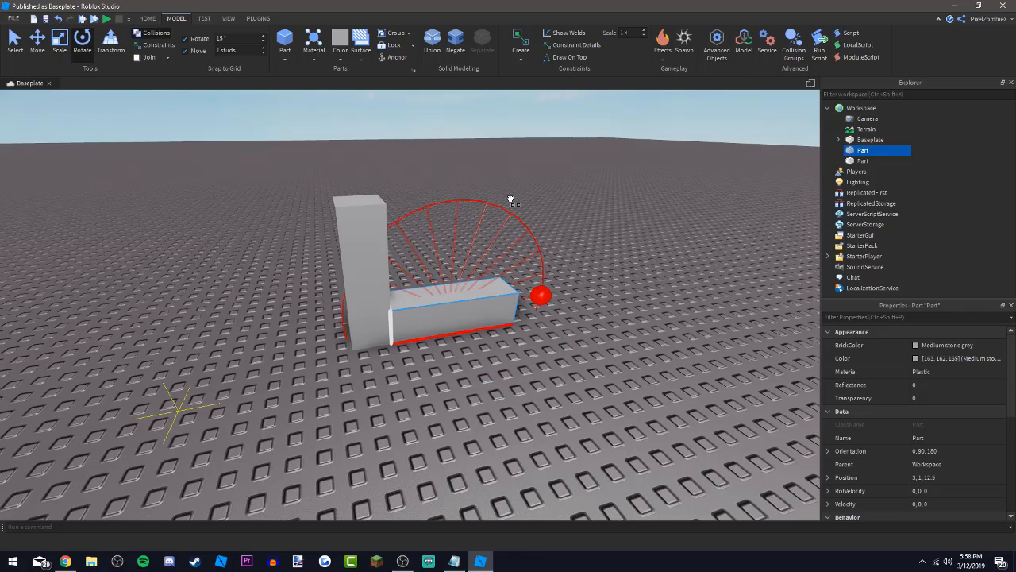
mouse_move(411, 181)
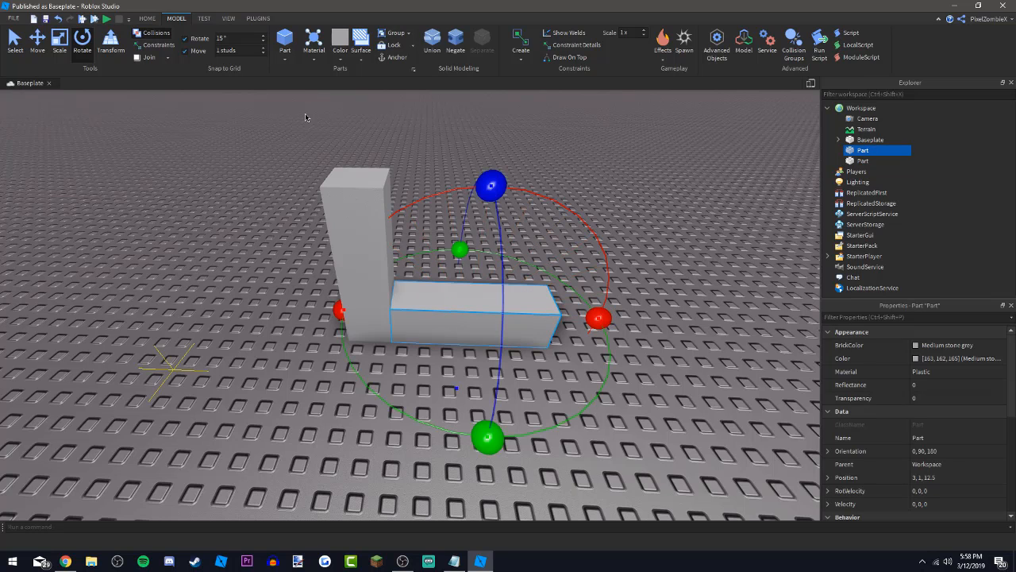
Step: Rotate the long low block, then delete it, leaving one tall Part
drag(493, 185, 405, 204)
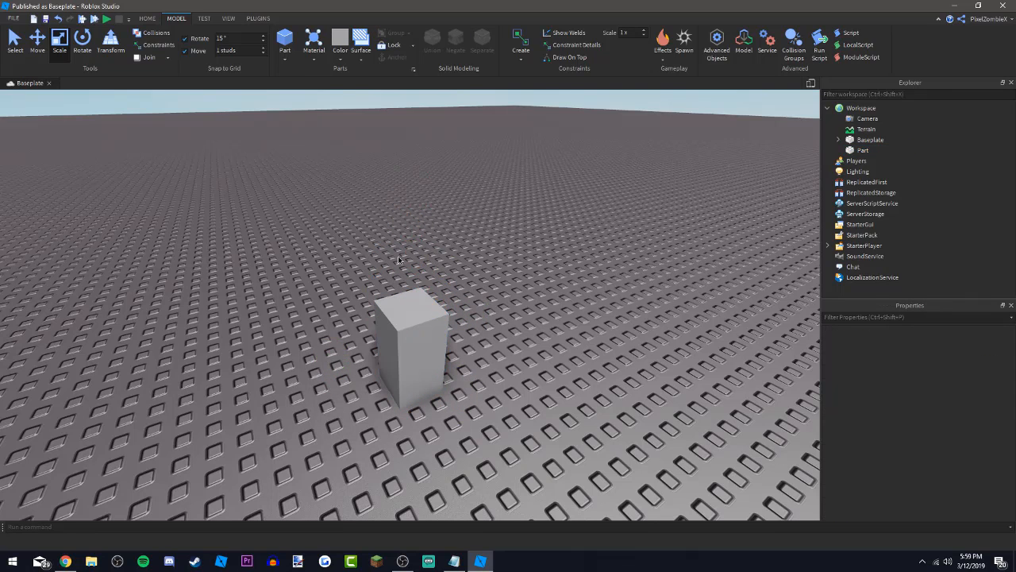
mouse_move(314, 212)
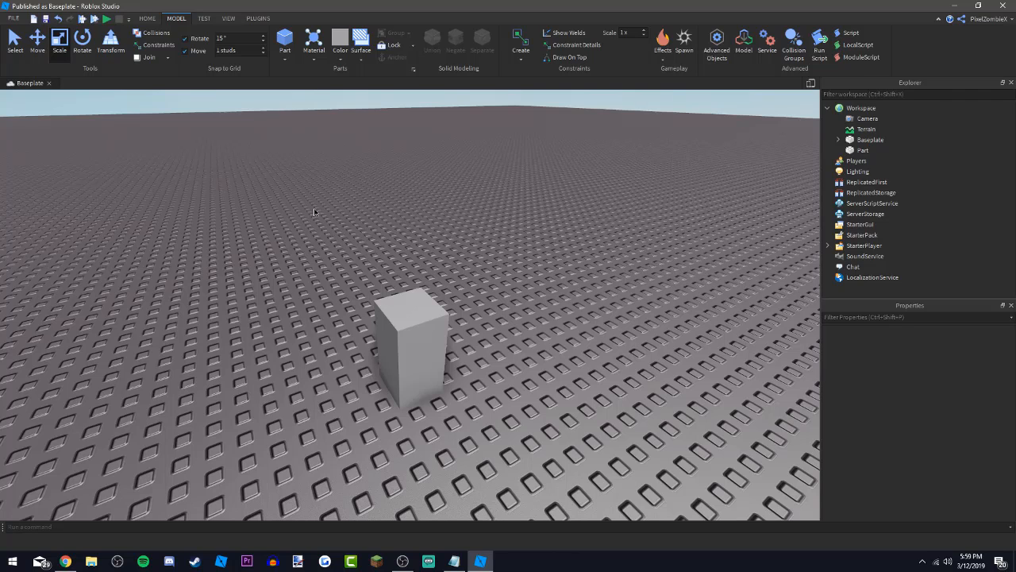
Step: Select the tall Part, showing orientation 0, 90, 90 and position 3, 2, 9
click(409, 349)
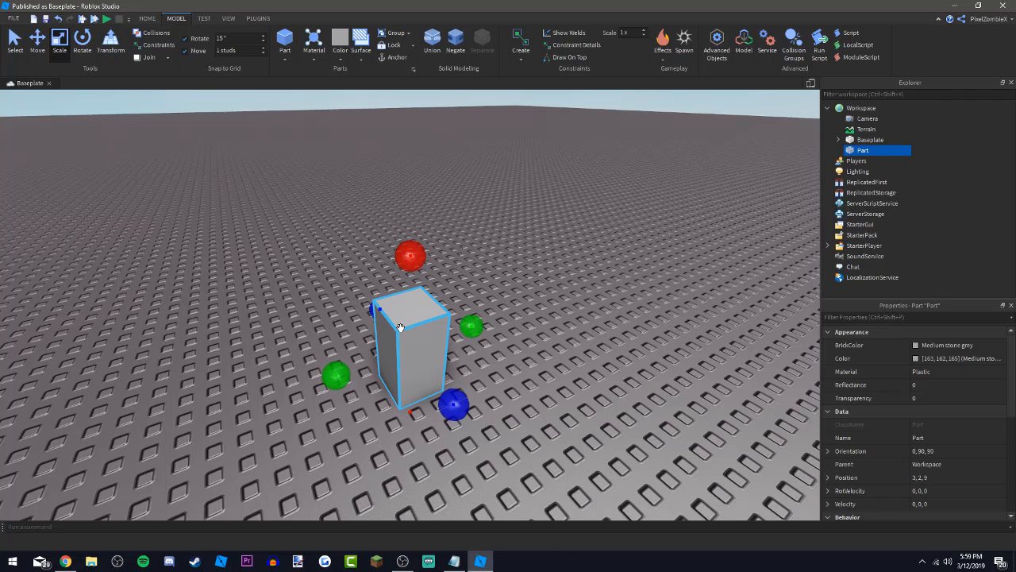